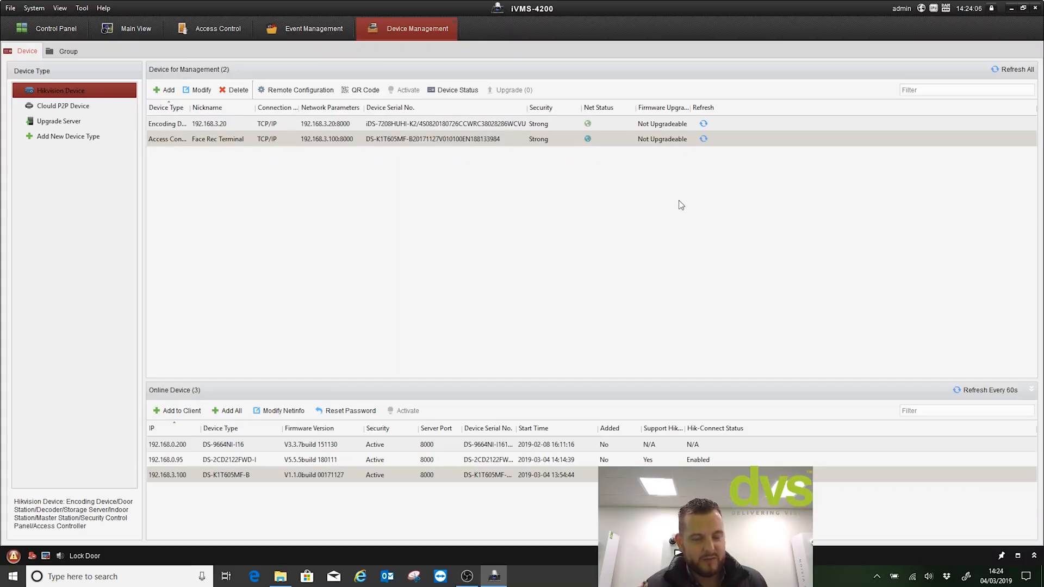
mouse_move(486, 164)
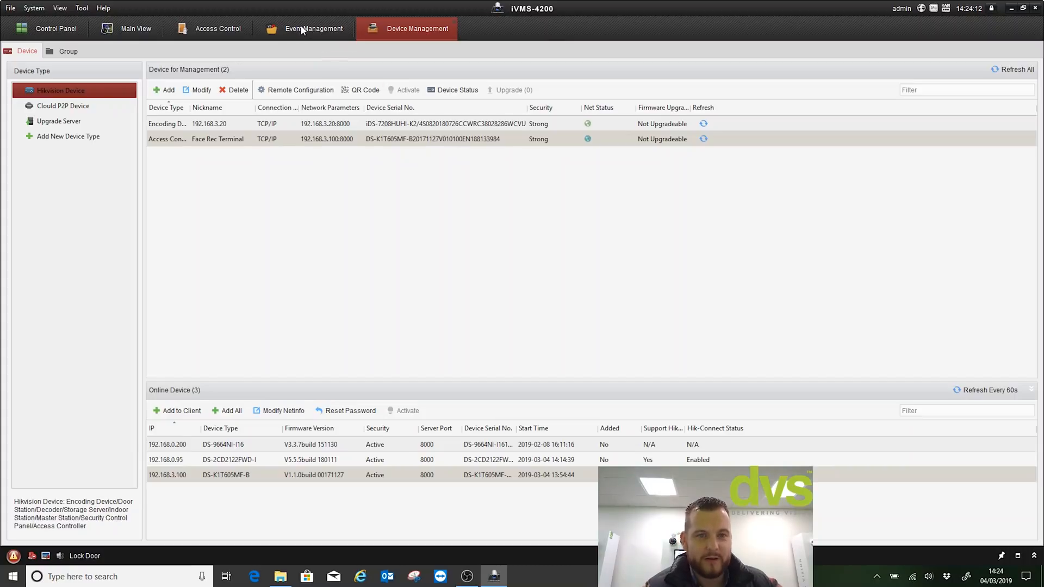
Step: Select the entrance card reader's linked events in Access Control Event and save the linkage settings
click(313, 29)
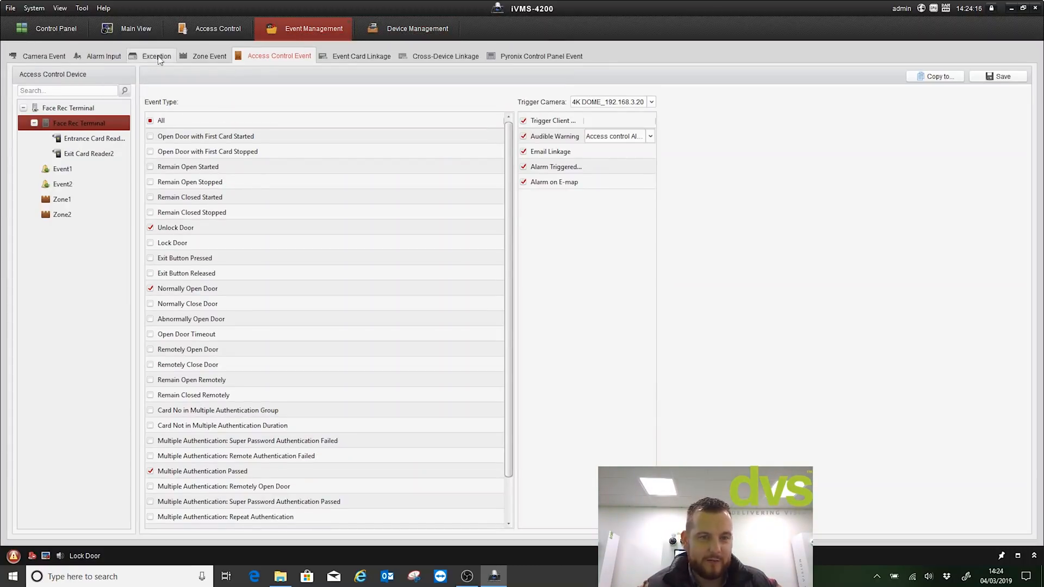
mouse_move(54, 85)
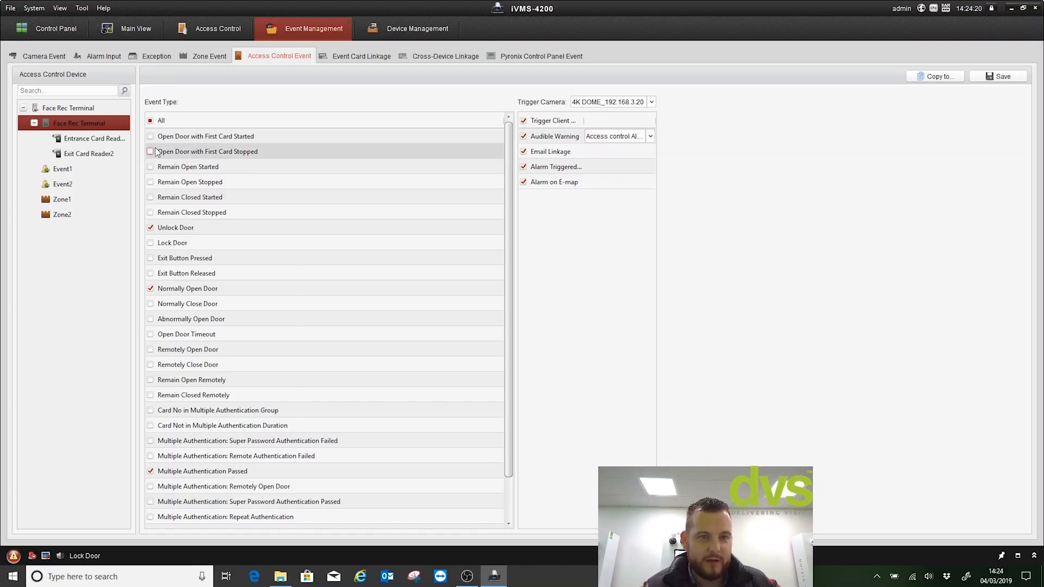
scroll(down, 3)
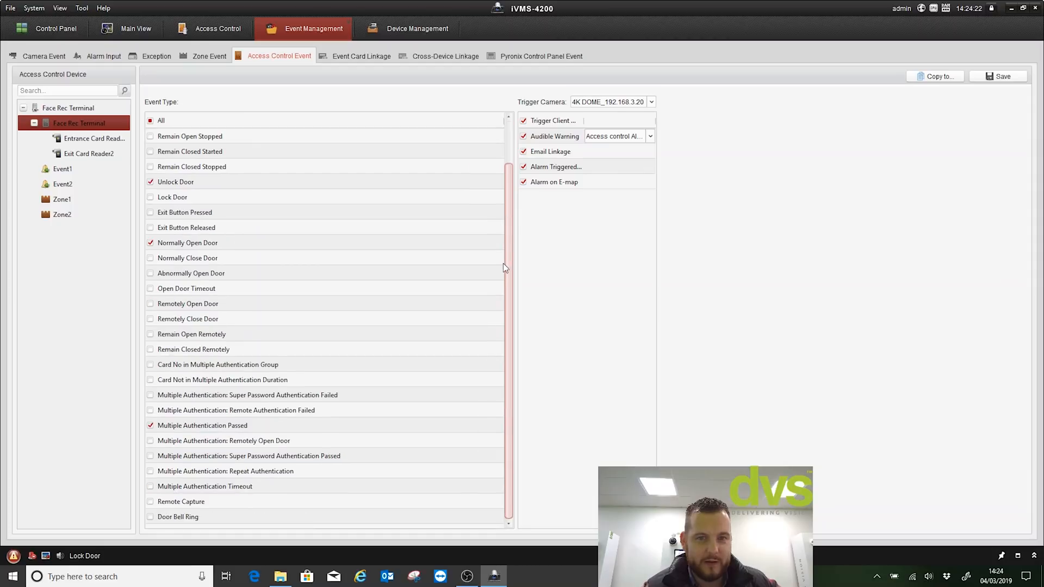
scroll(up, 3)
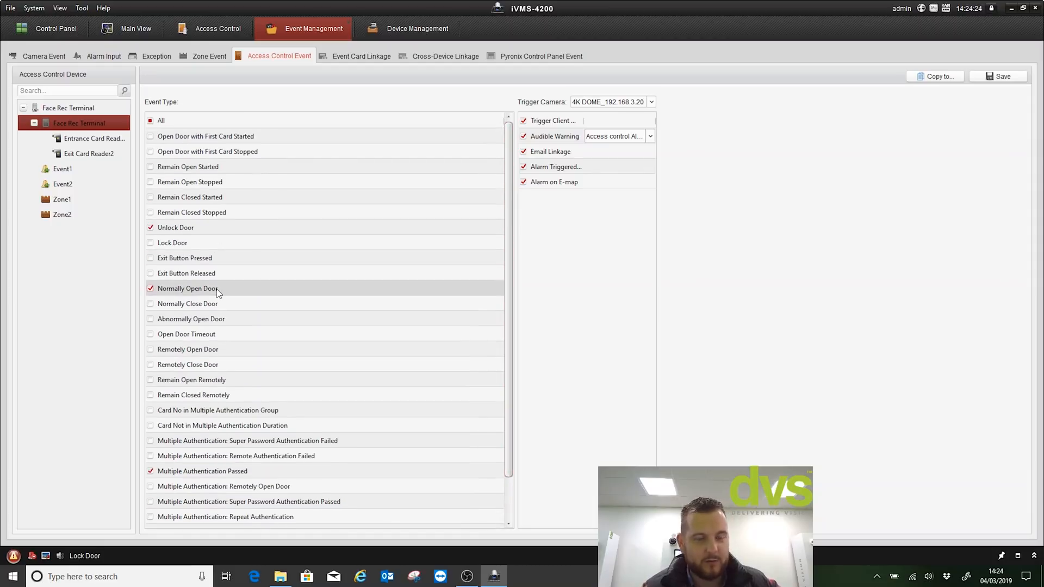
click(95, 138)
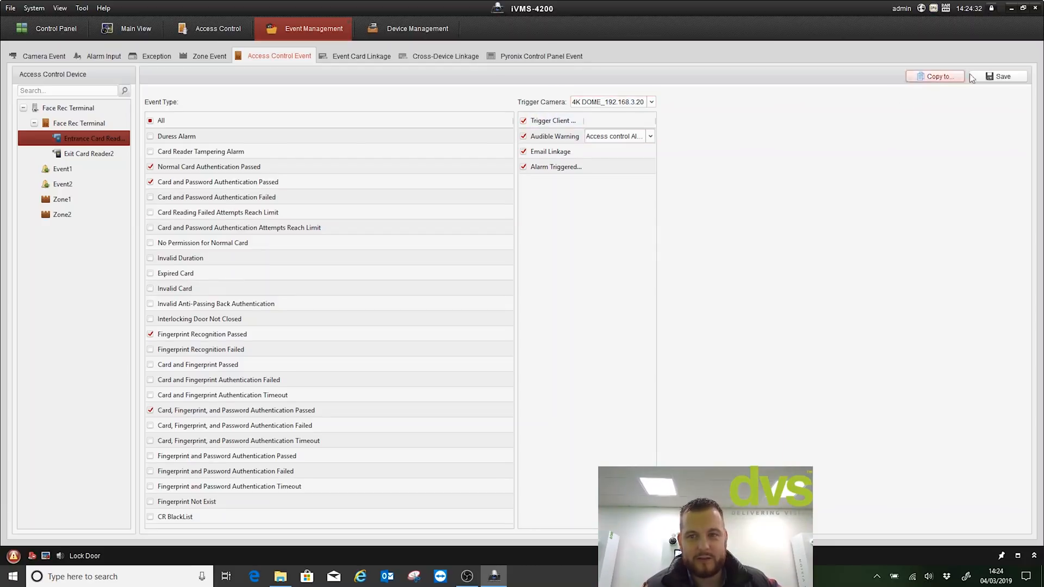
click(999, 76)
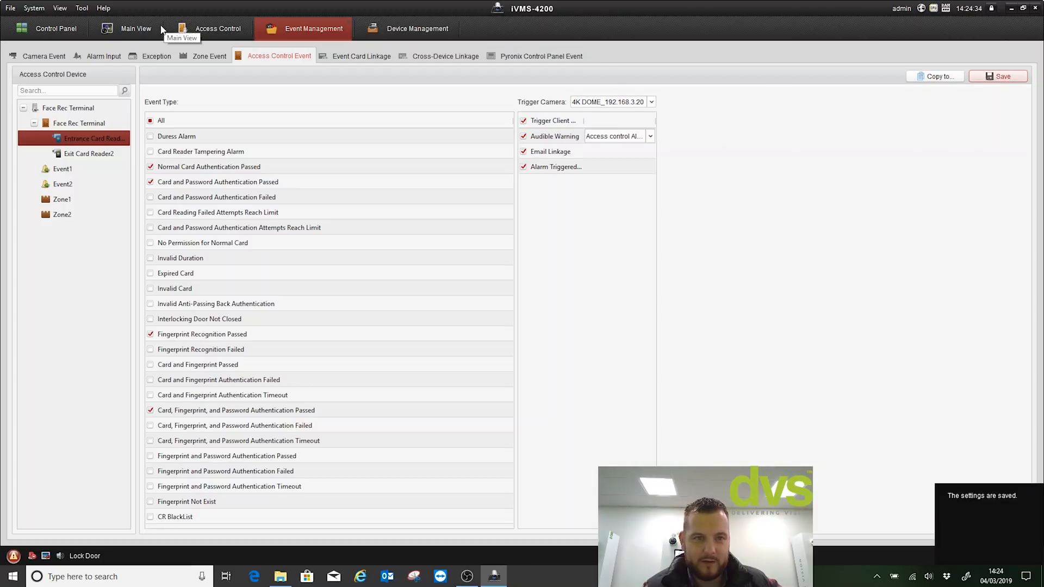
Step: Switch to Main View so the Unlock Door alarm shows the 4K DOME camera feed
click(135, 29)
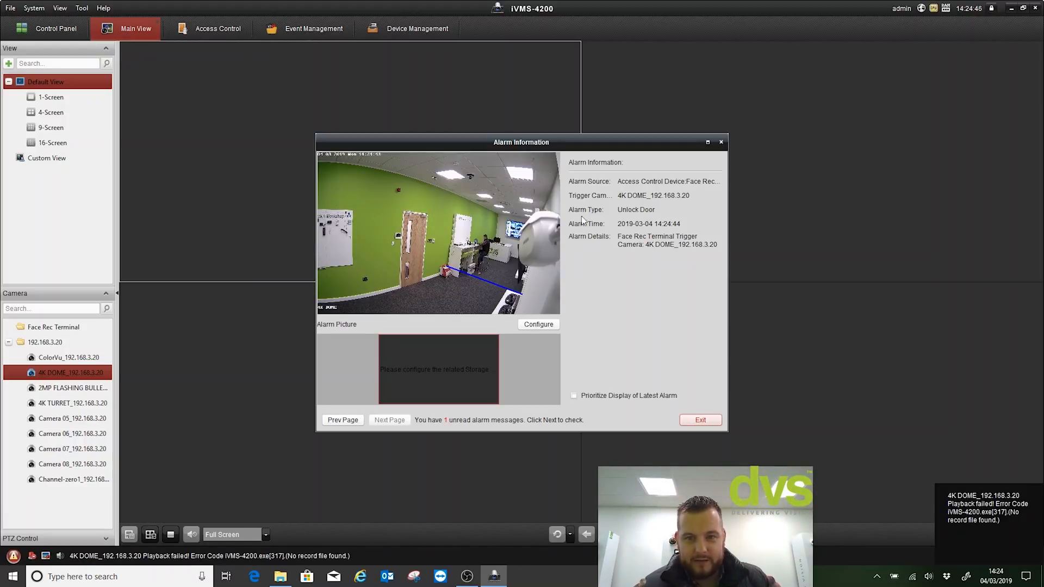
mouse_move(495, 276)
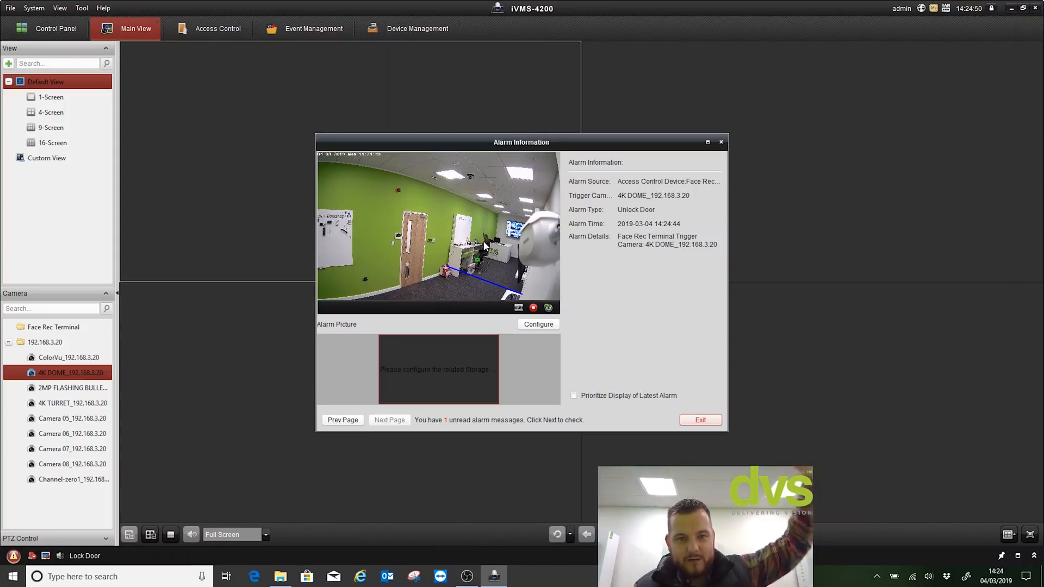
mouse_move(459, 380)
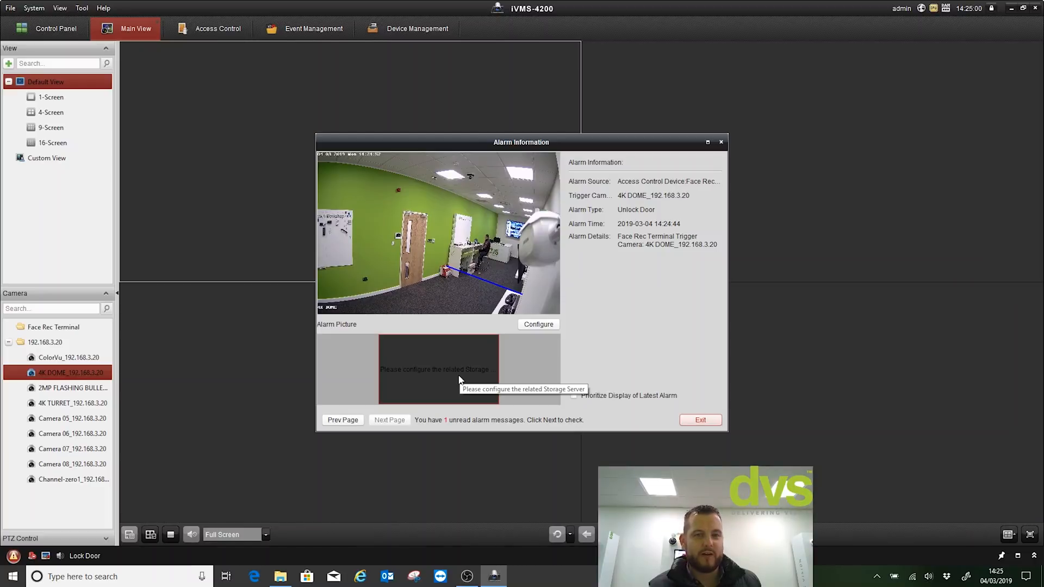
mouse_move(682, 431)
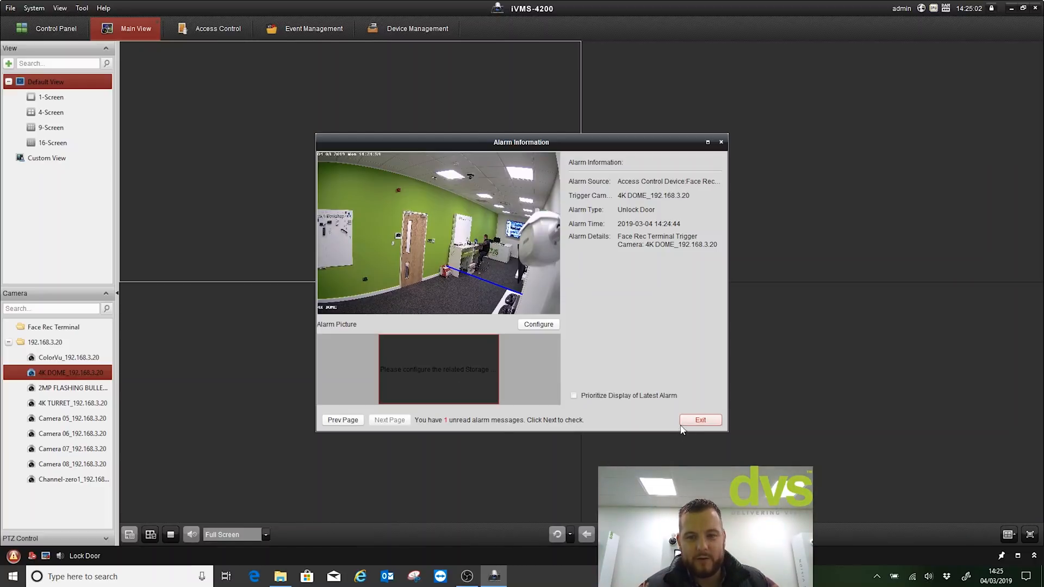
Step: Exit the Unlock Door Alarm Information popup, leaving the empty four-screen view
click(699, 420)
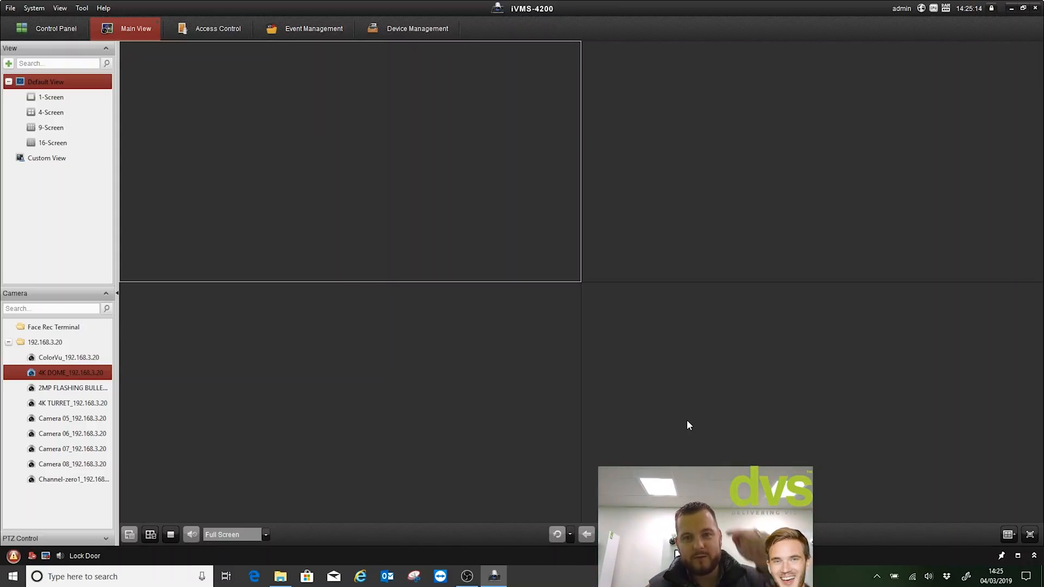
mouse_move(872, 244)
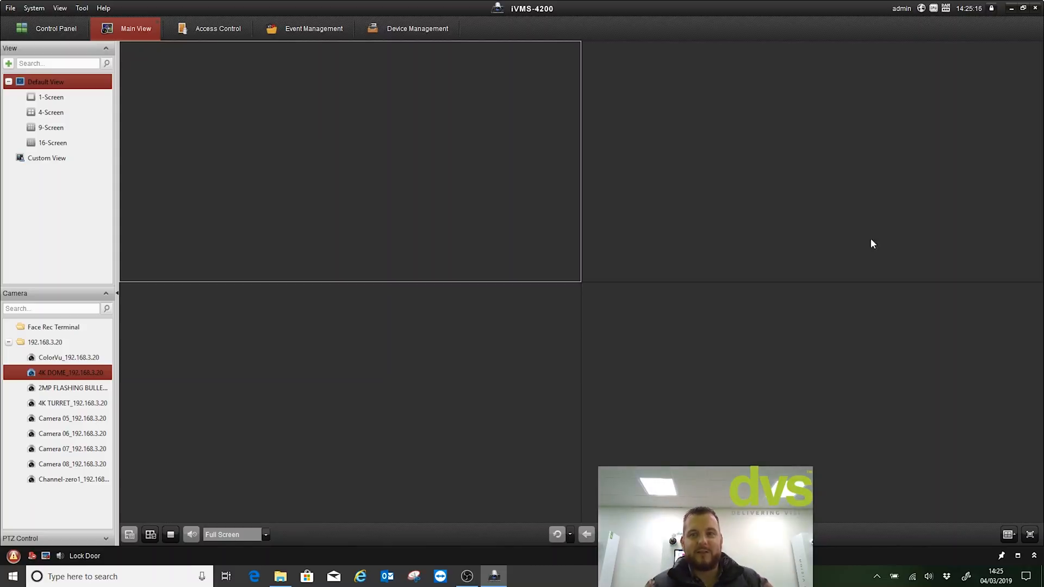